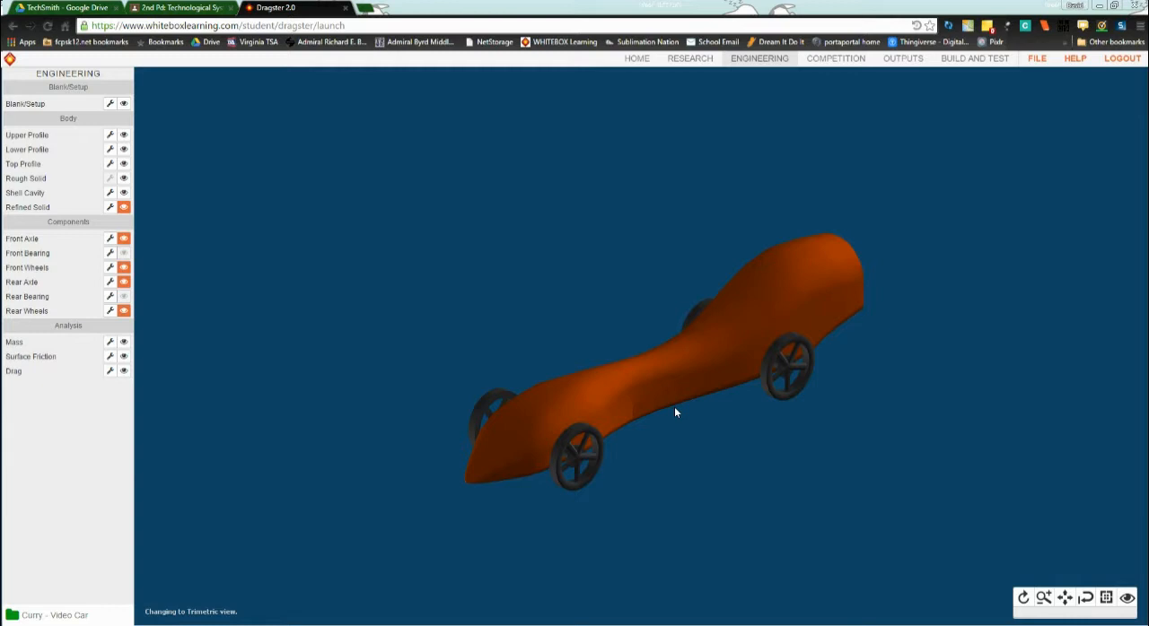
mouse_move(664, 398)
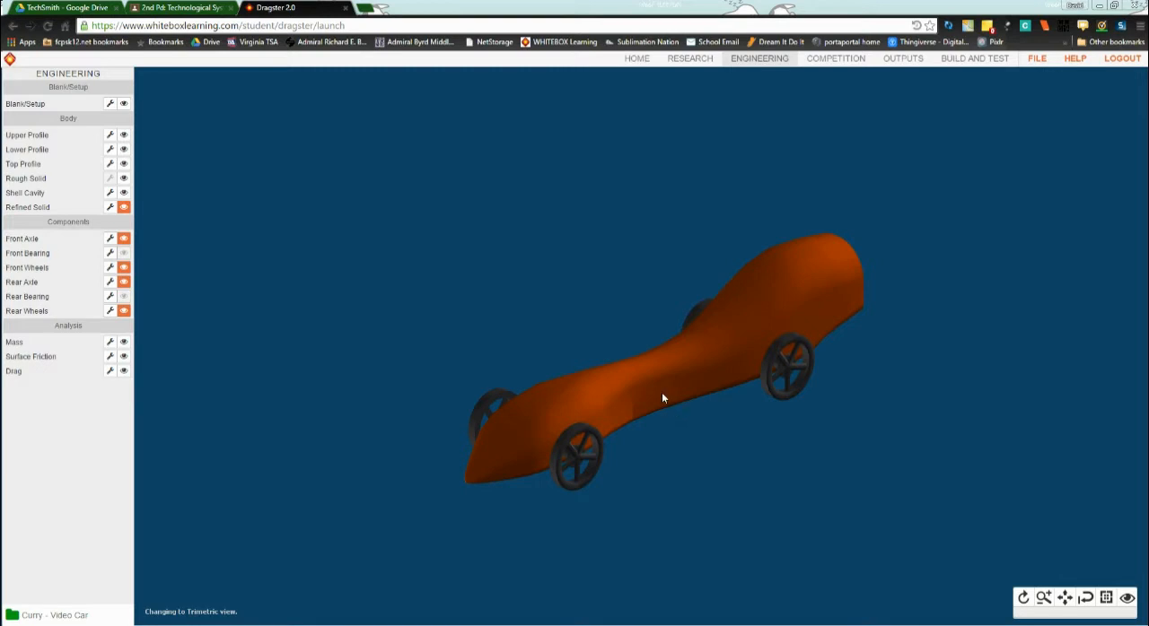
mouse_move(880, 289)
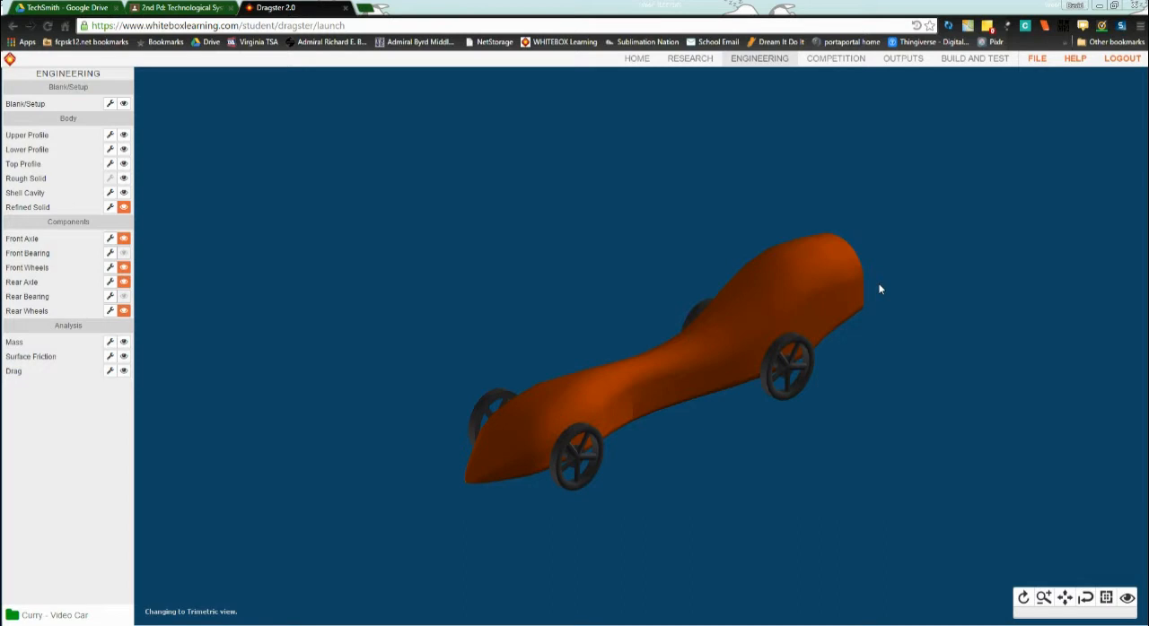
mouse_move(732, 89)
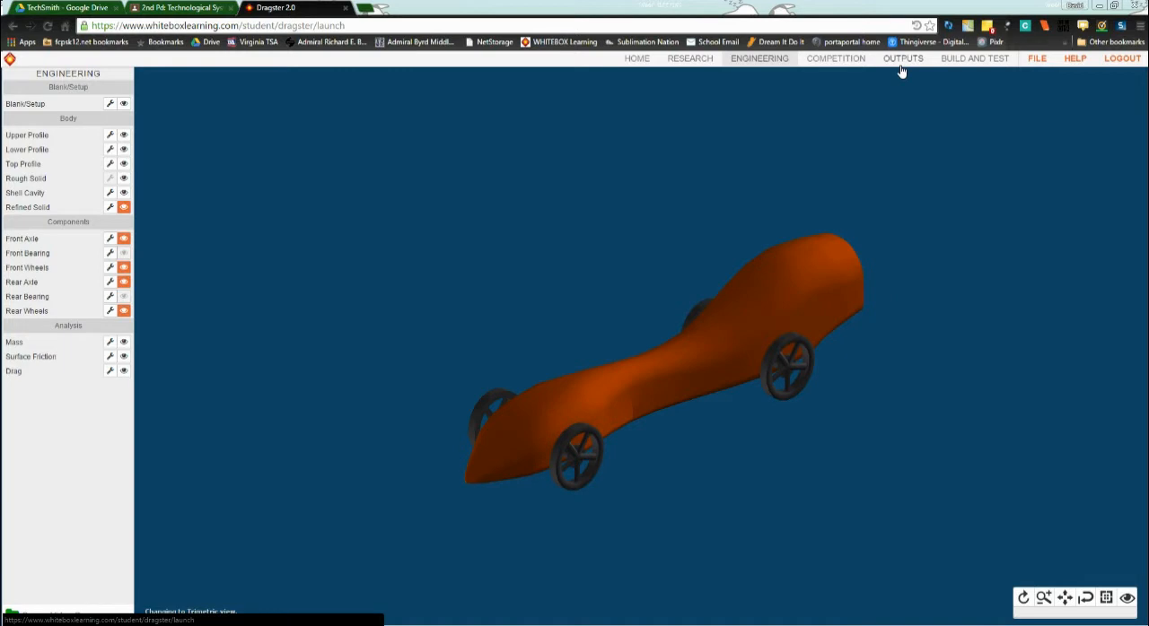
Show the Design Specifications (PDF) report from the Outputs section's Reports list
click(902, 57)
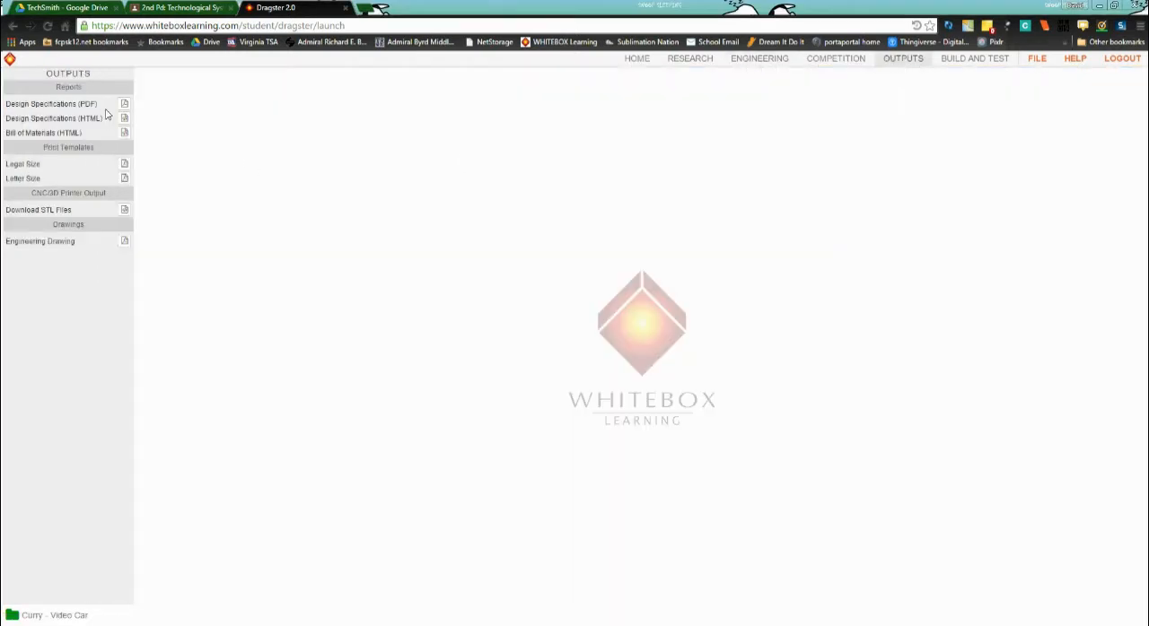
click(124, 104)
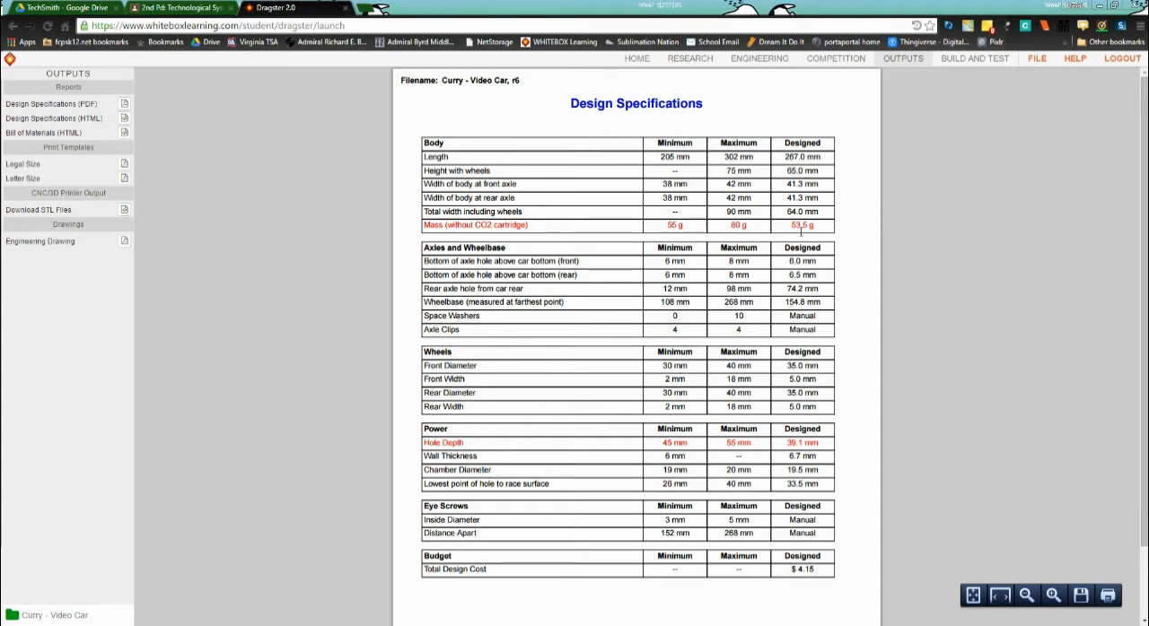
mouse_move(442, 456)
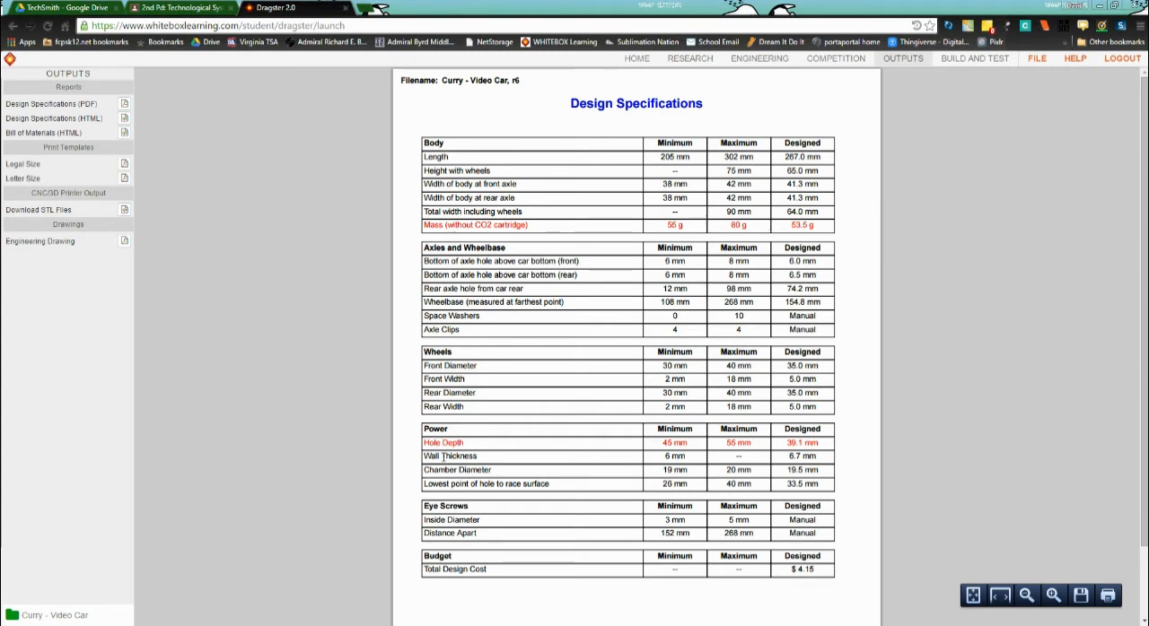
mouse_move(577, 459)
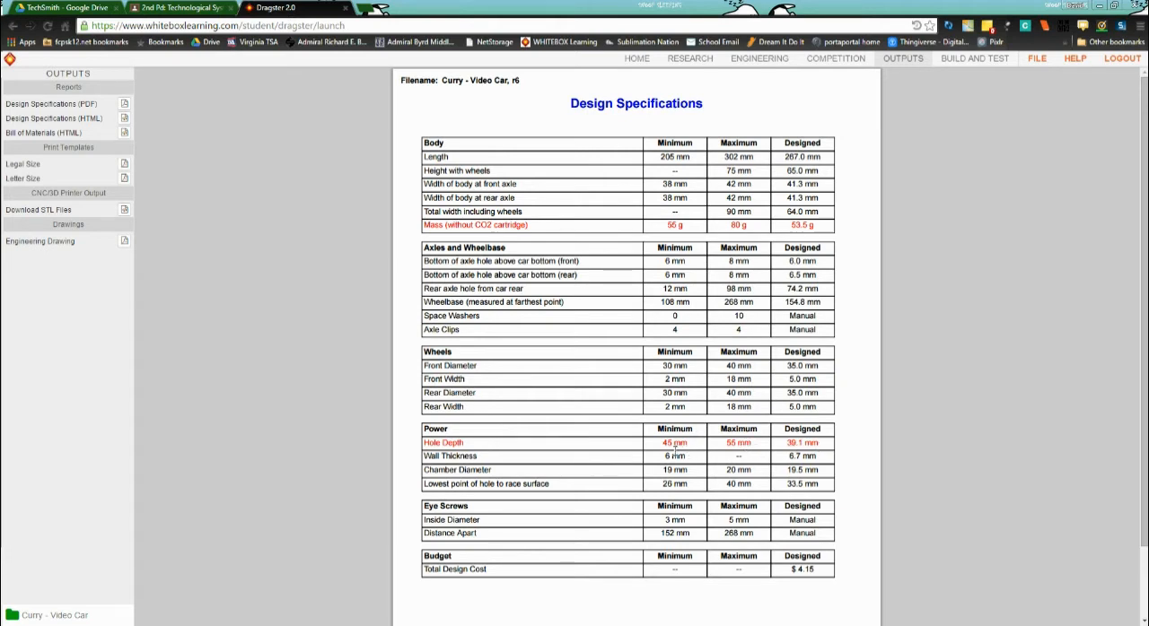
mouse_move(601, 451)
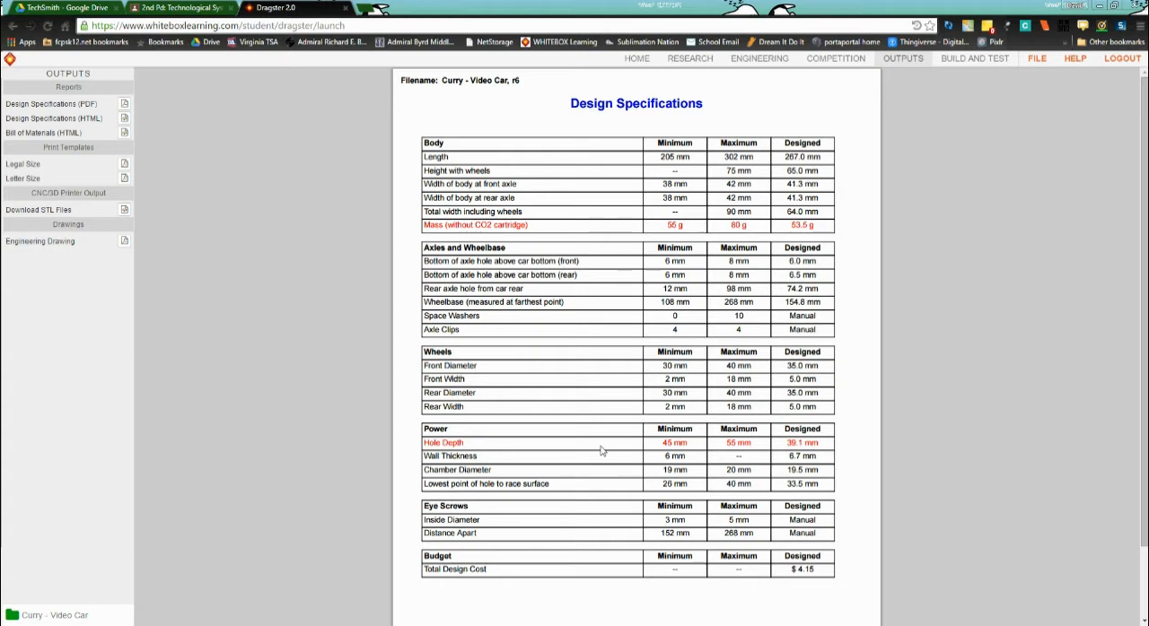
mouse_move(416, 280)
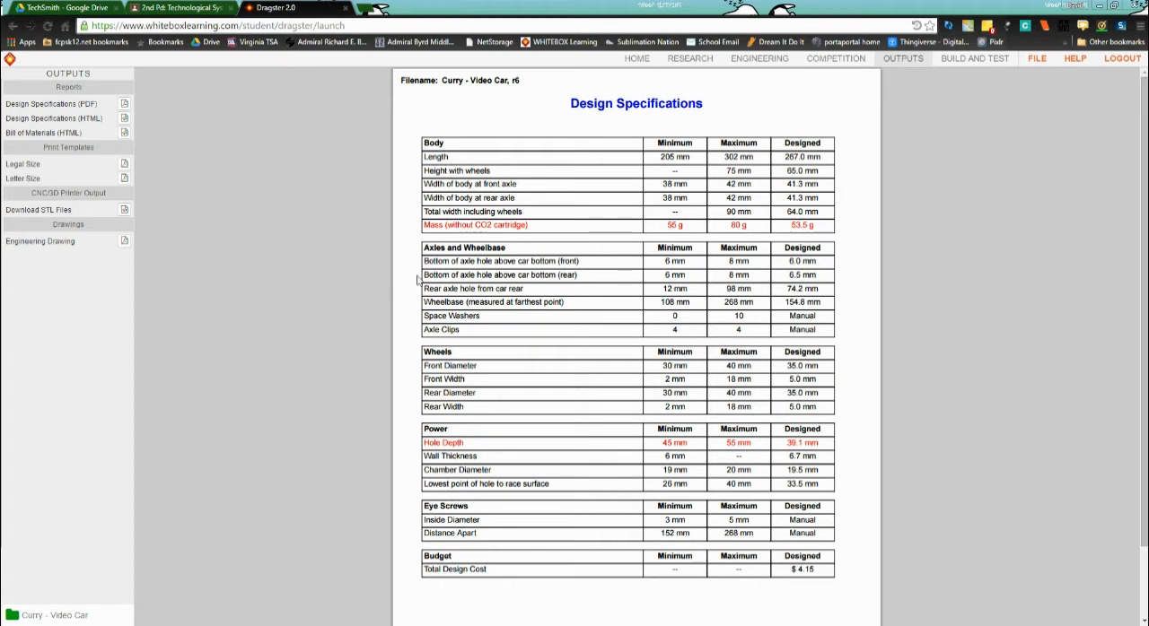
mouse_move(758, 57)
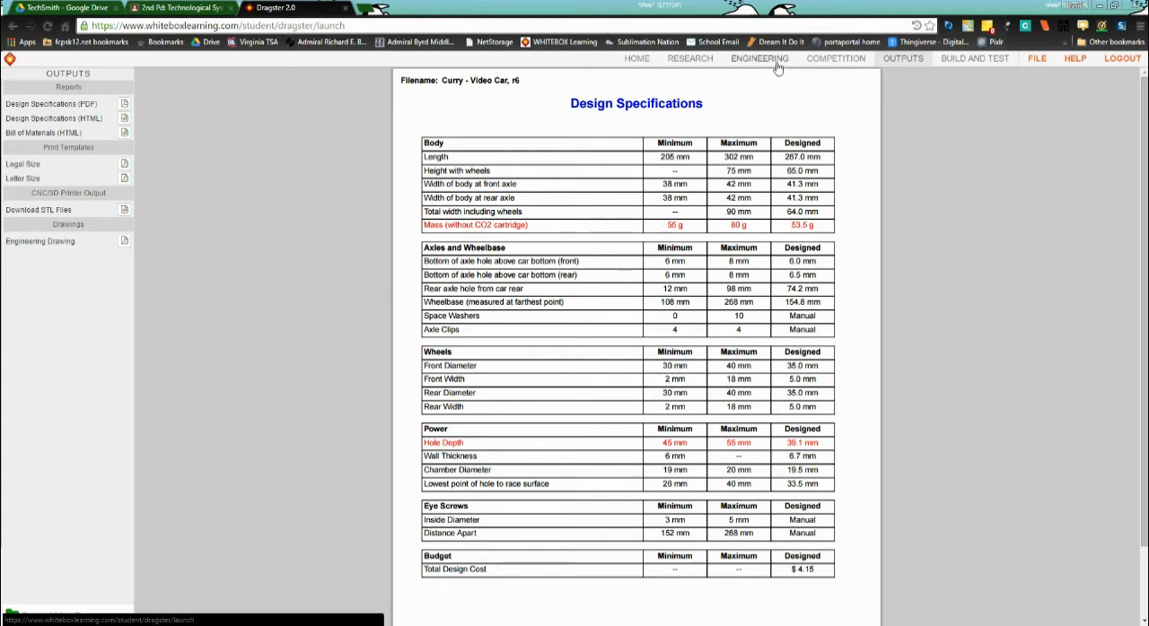
Return to Engineering and show the car in Left view with Blank/Setup visibility on
click(757, 58)
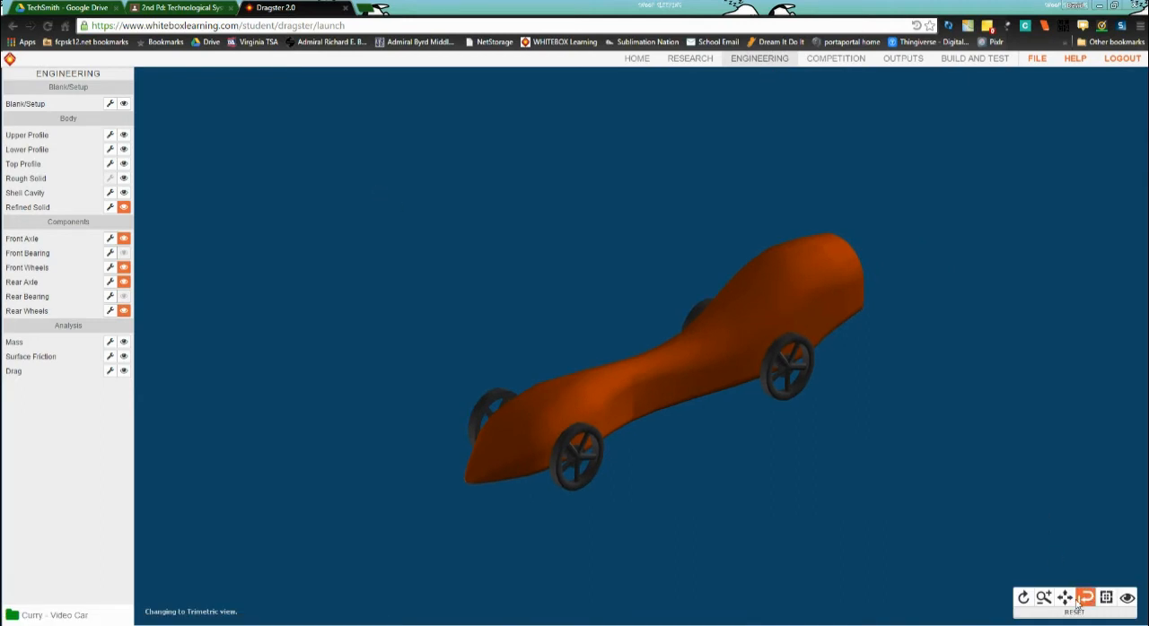
click(1106, 598)
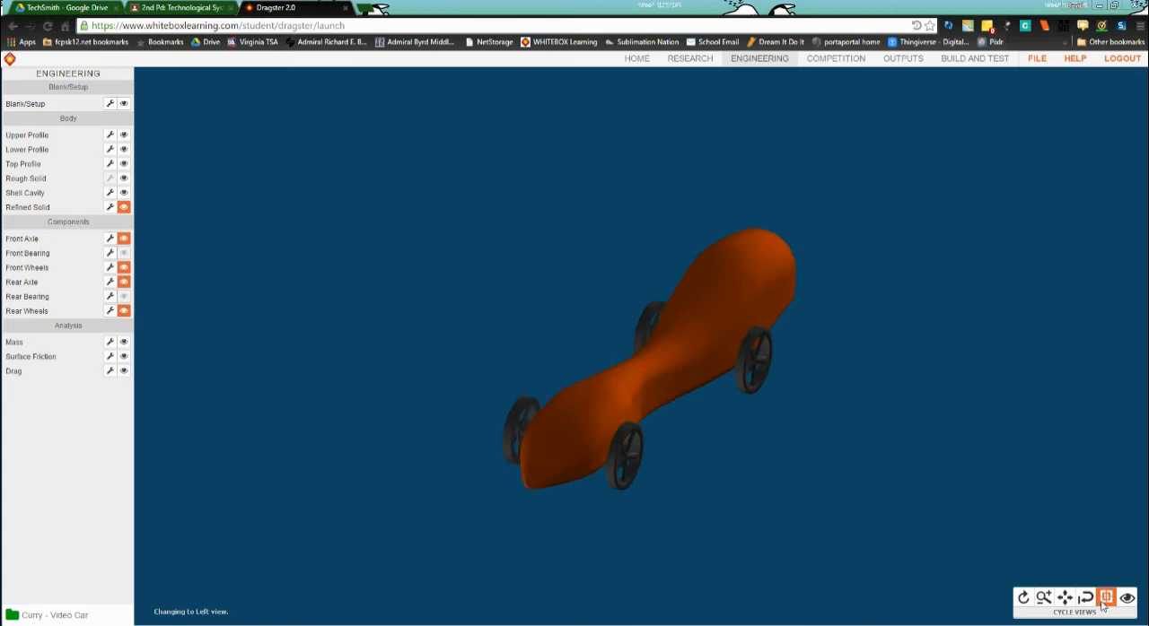
click(1106, 597)
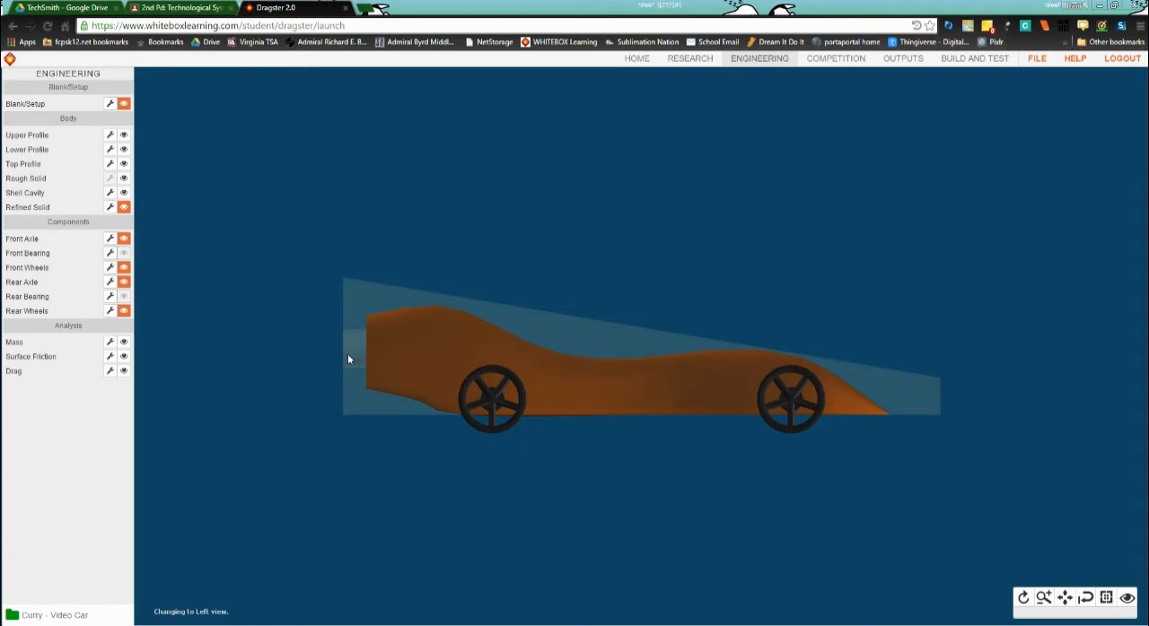
mouse_move(345, 359)
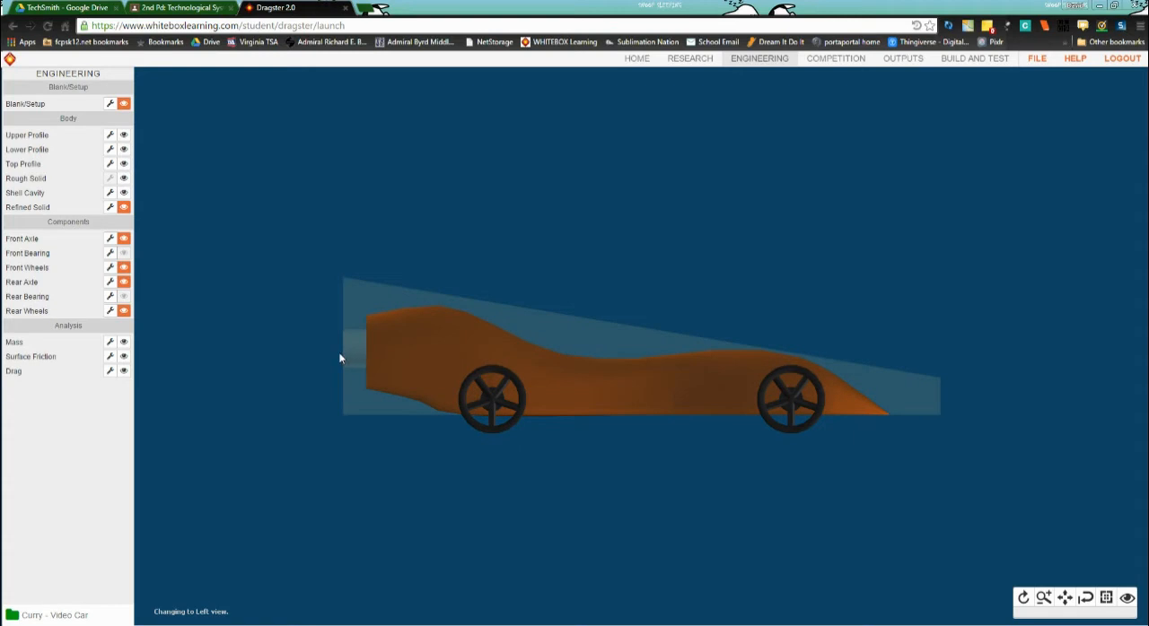
mouse_move(366, 361)
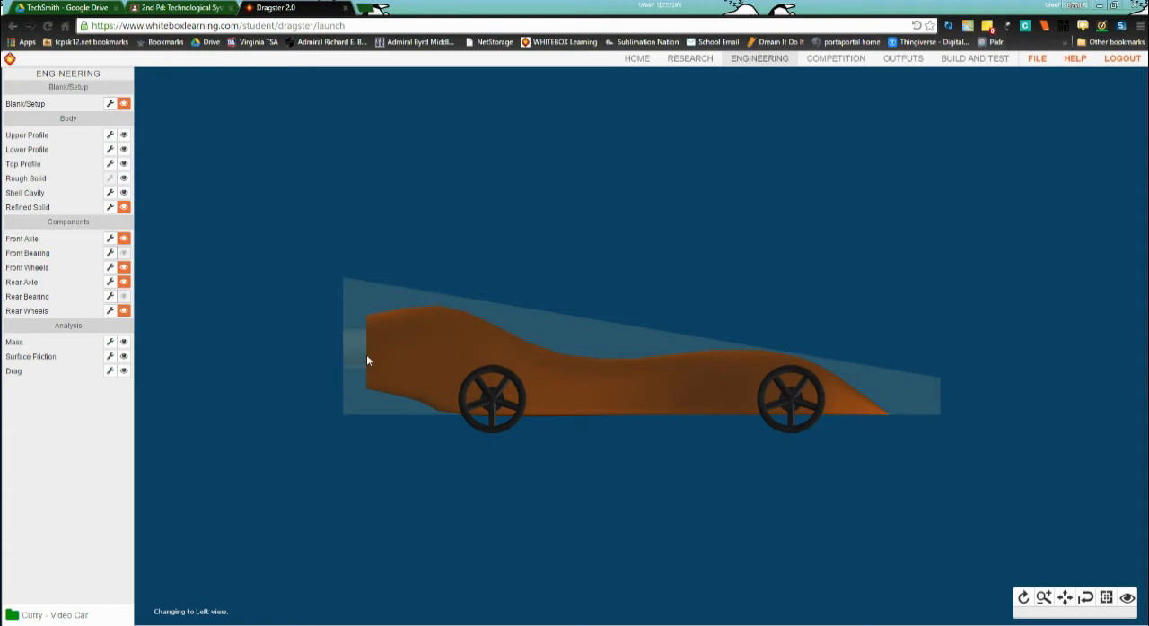
mouse_move(359, 359)
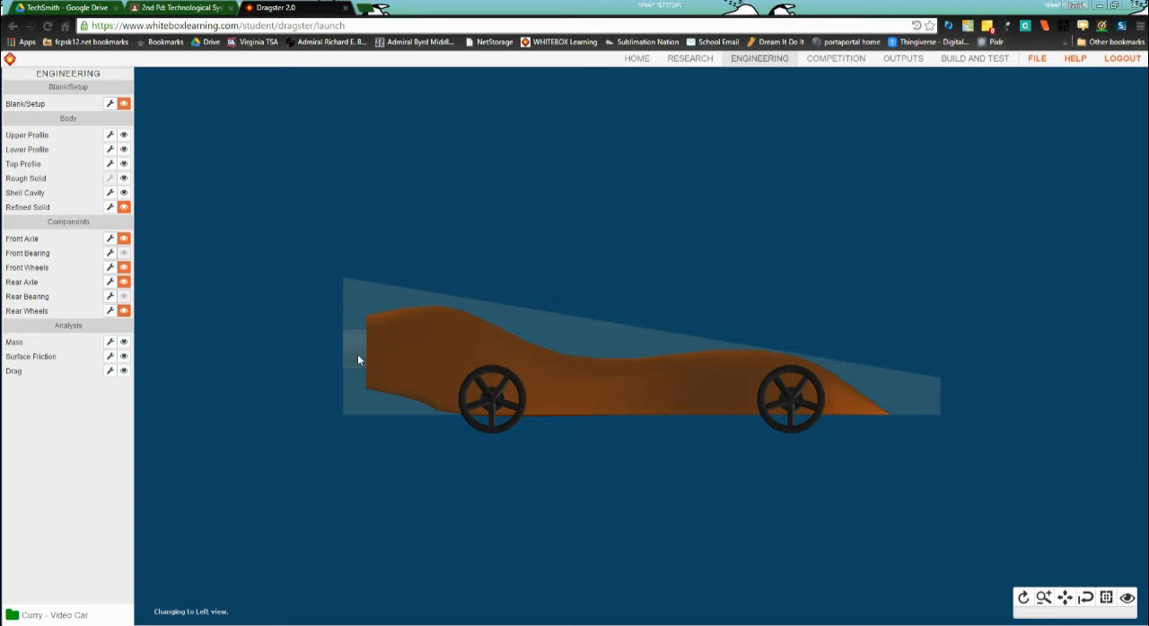
mouse_move(241, 226)
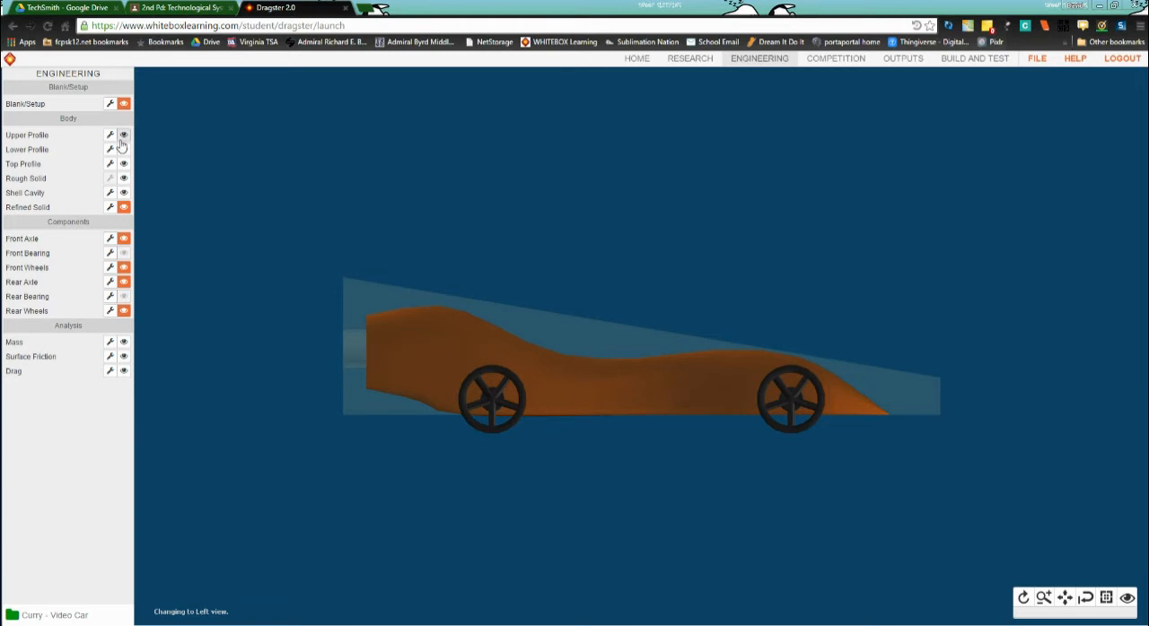
click(123, 135)
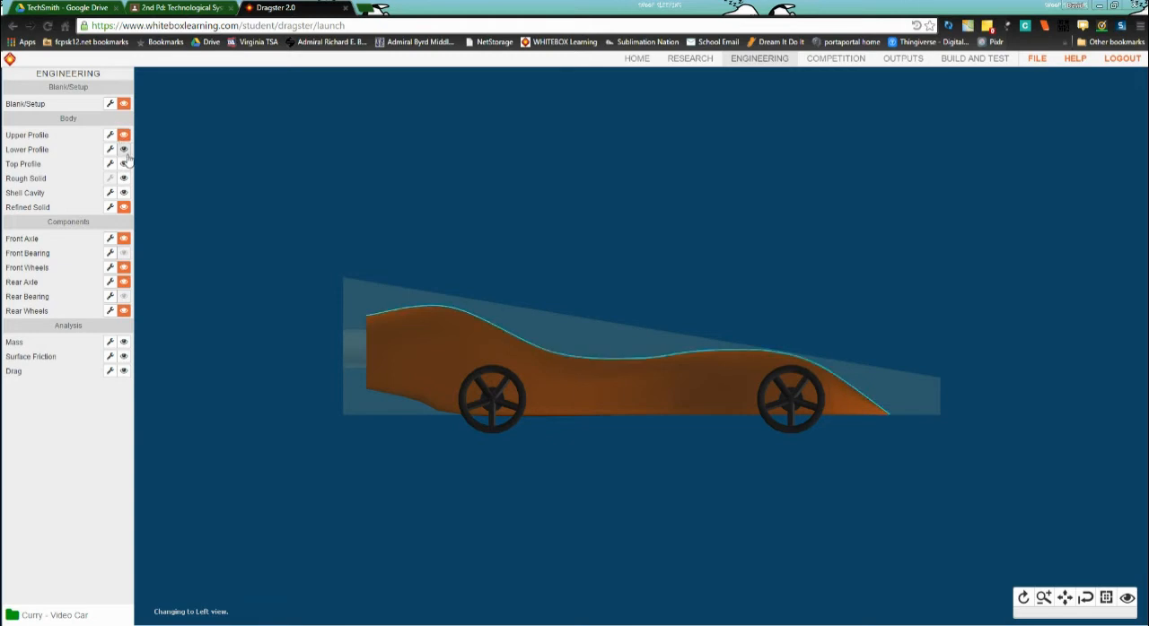
click(124, 164)
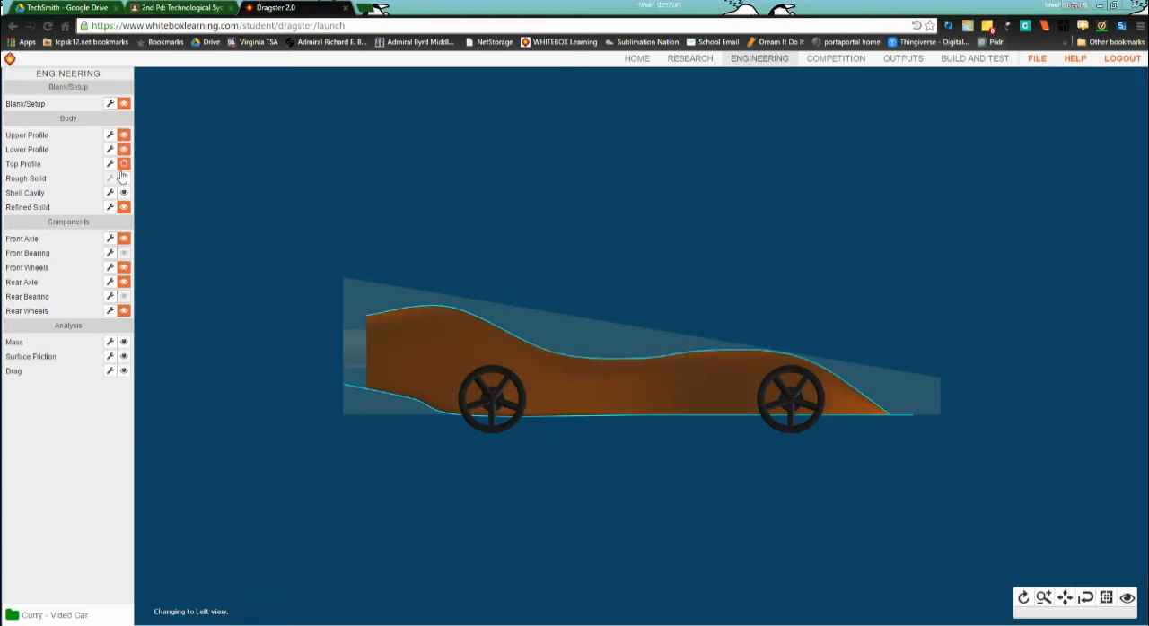
click(122, 163)
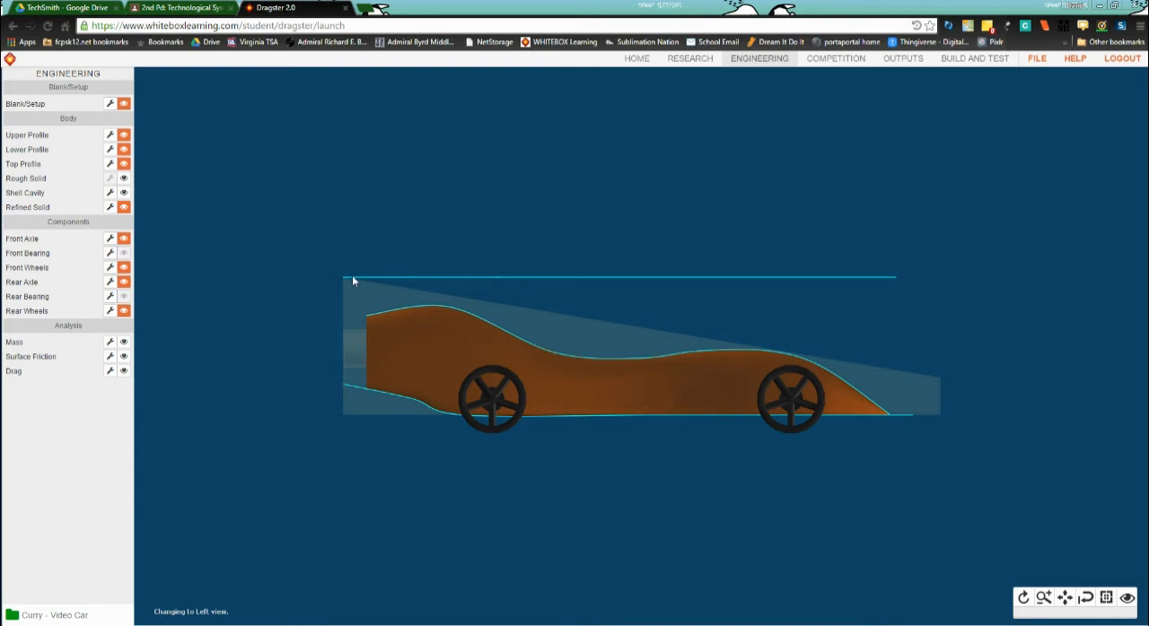
mouse_move(366, 323)
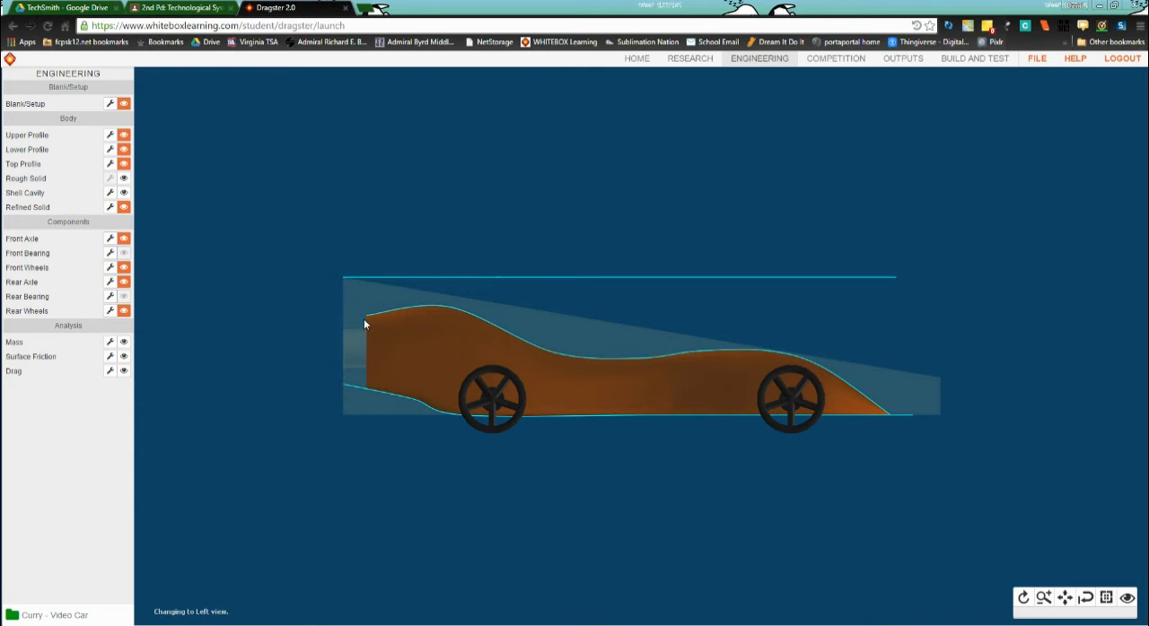
mouse_move(340, 287)
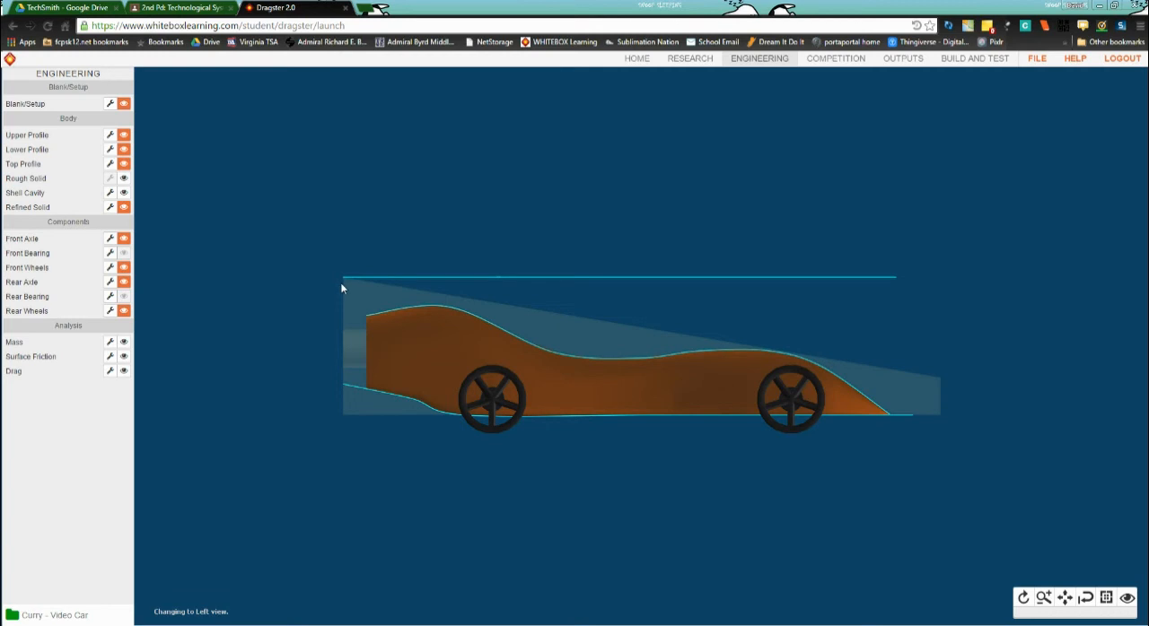
mouse_move(359, 323)
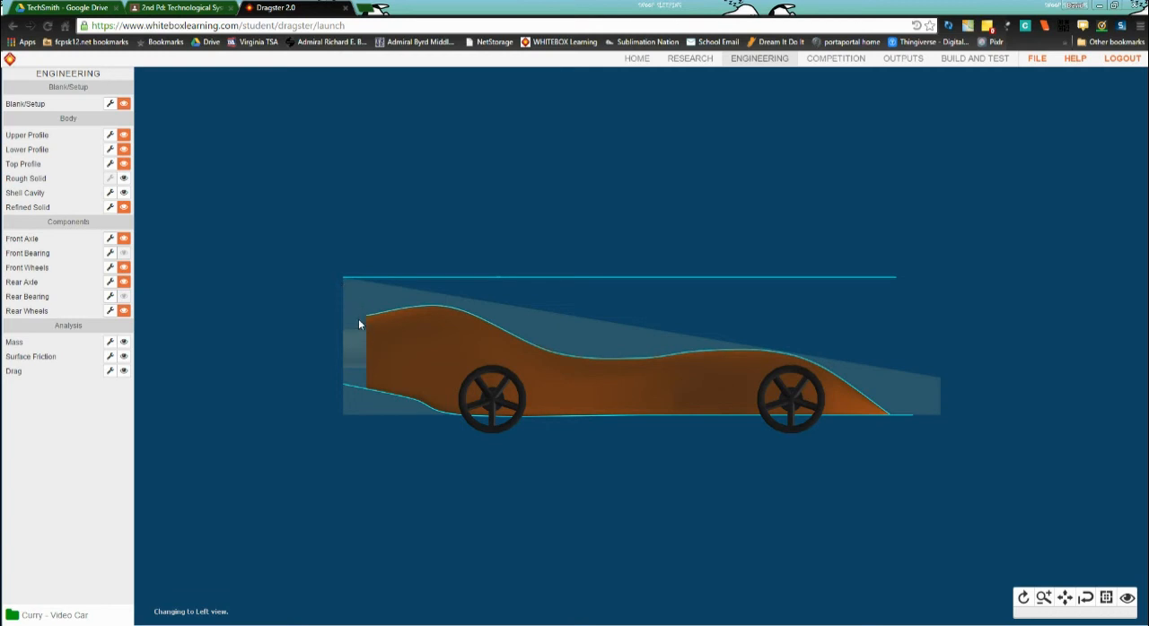
mouse_move(373, 324)
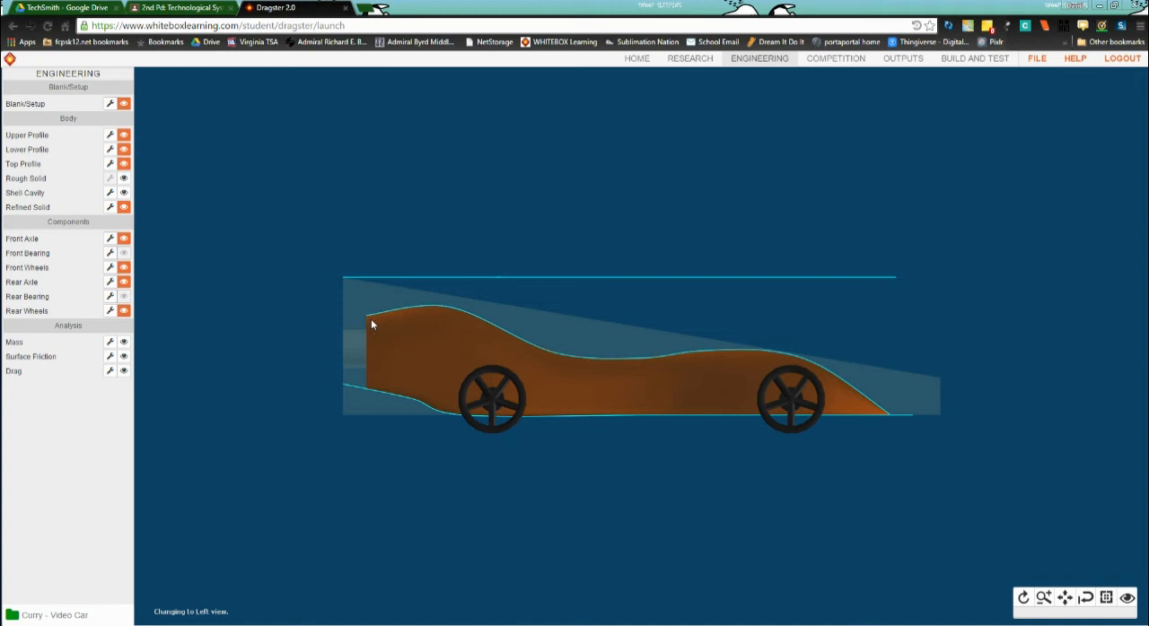
mouse_move(363, 313)
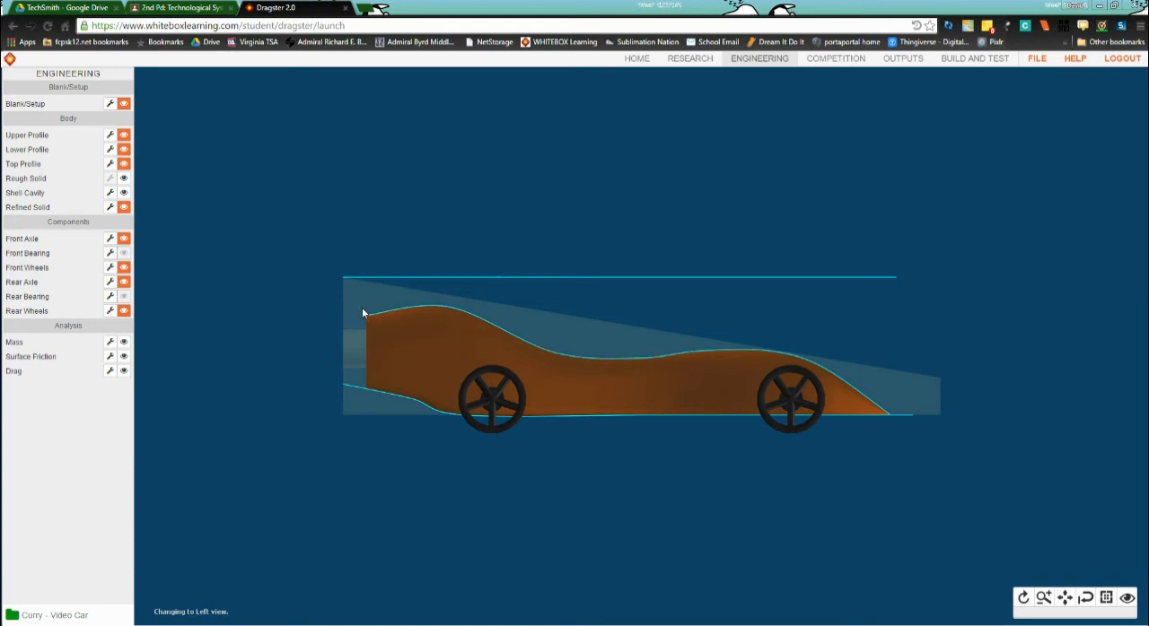
mouse_move(341, 326)
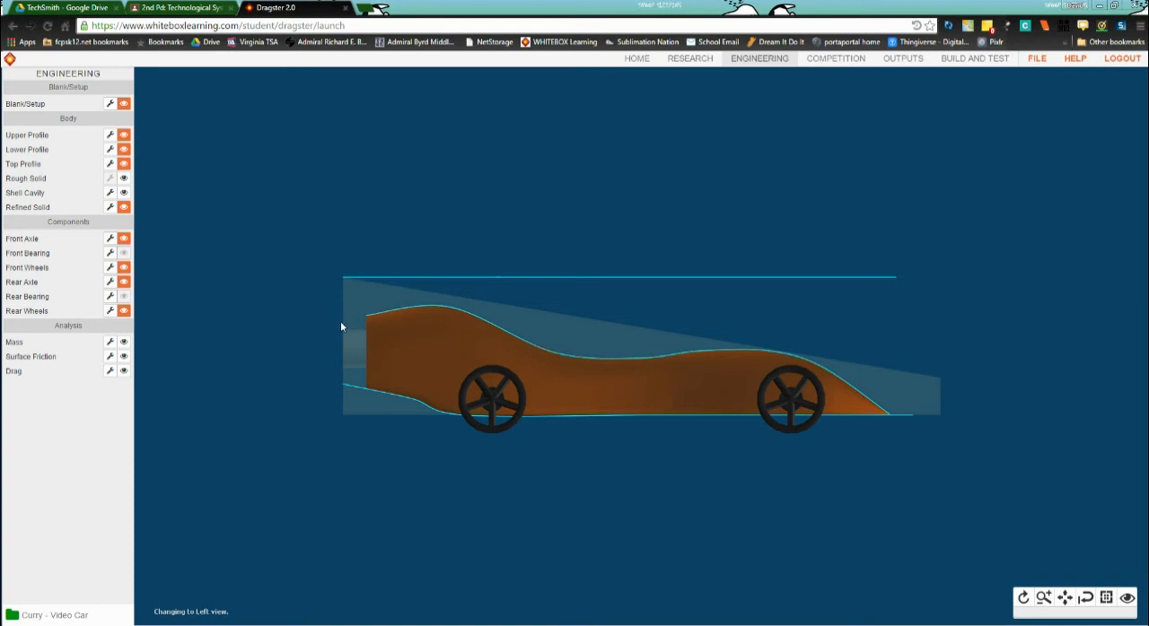
mouse_move(346, 338)
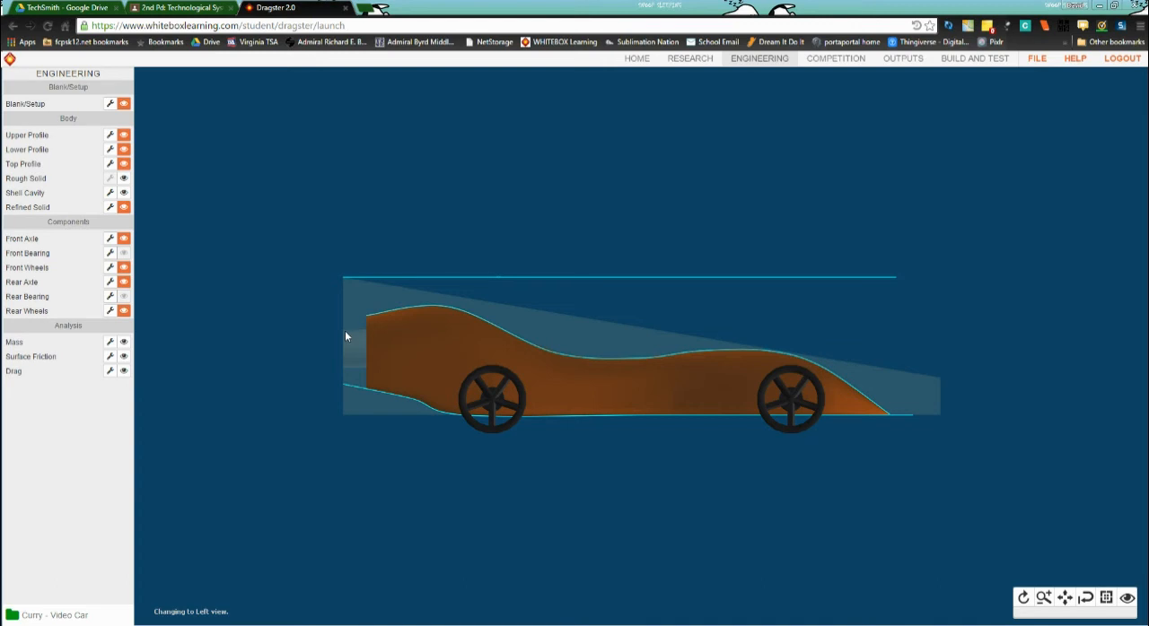
mouse_move(334, 286)
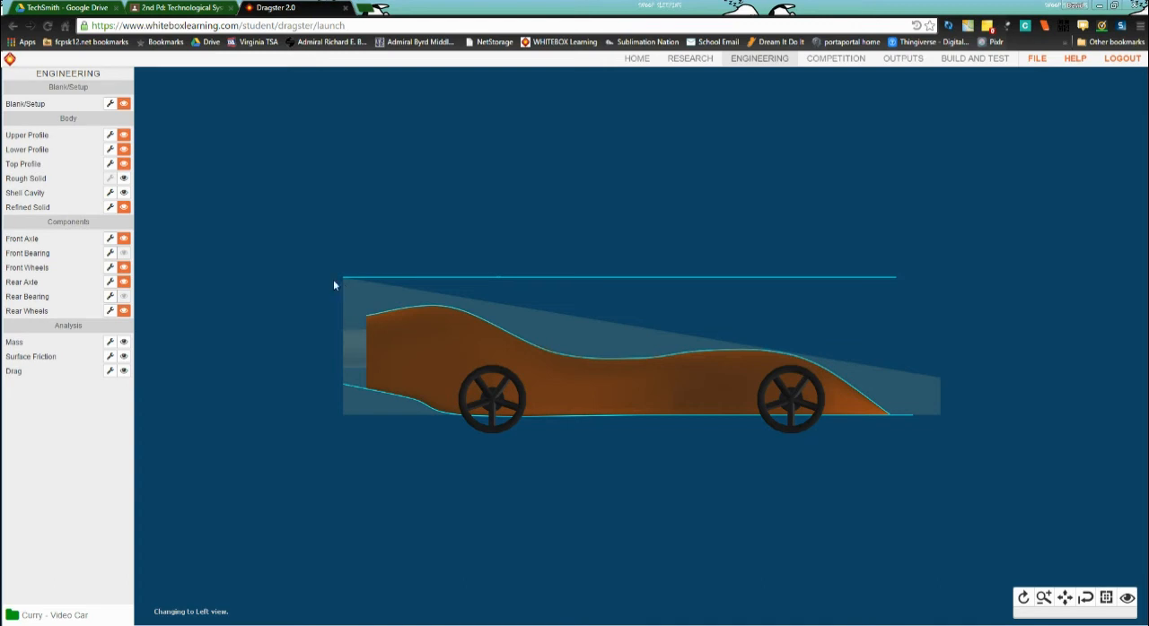
mouse_move(323, 284)
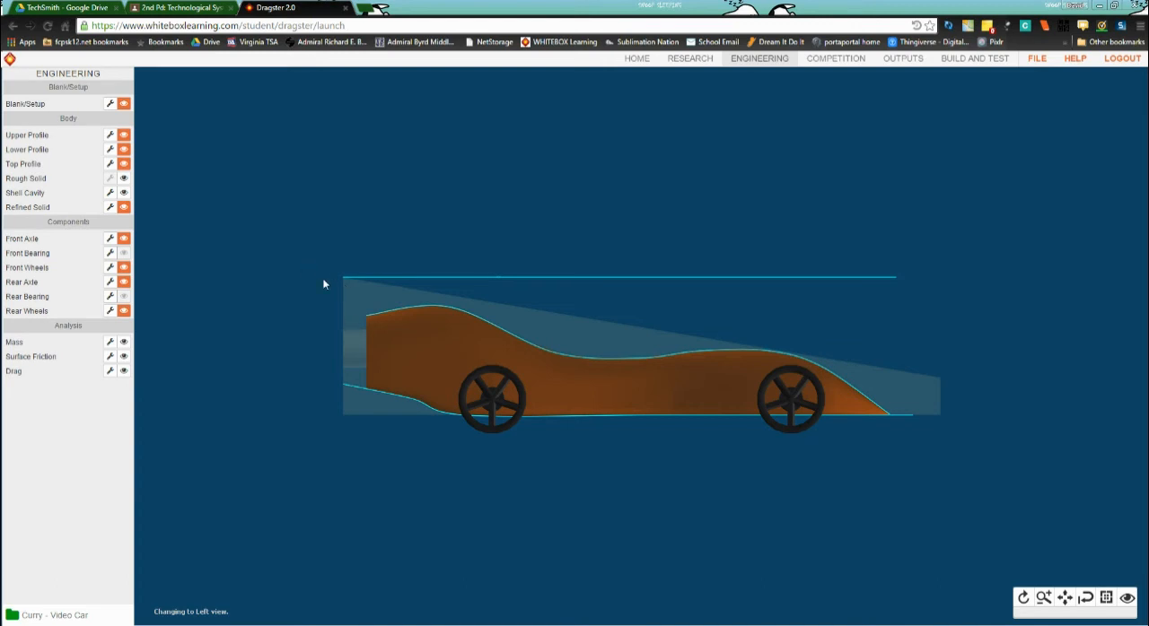
mouse_move(140, 149)
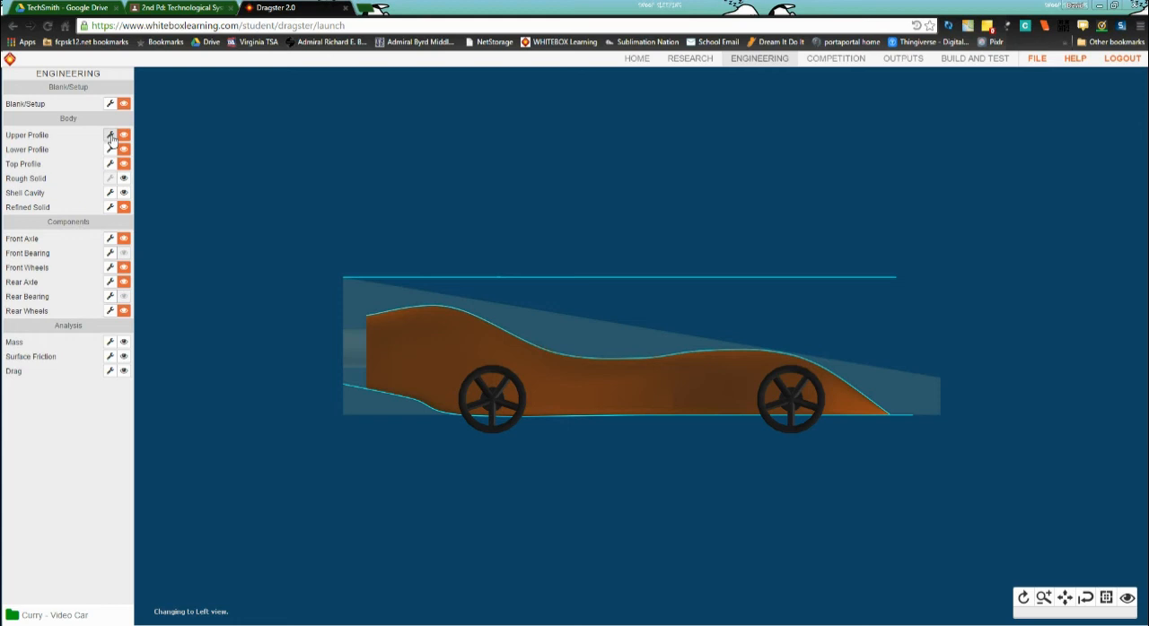
Edit the Upper Profile and raise its rear control point to the blank's top edge
click(109, 135)
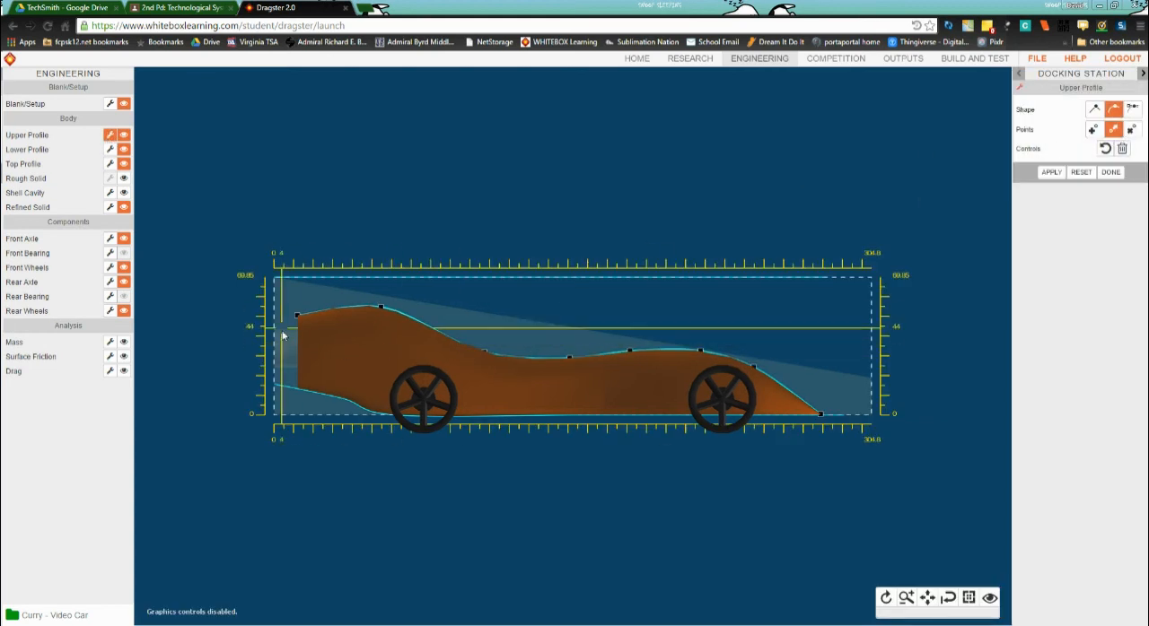
drag(284, 314, 284, 312)
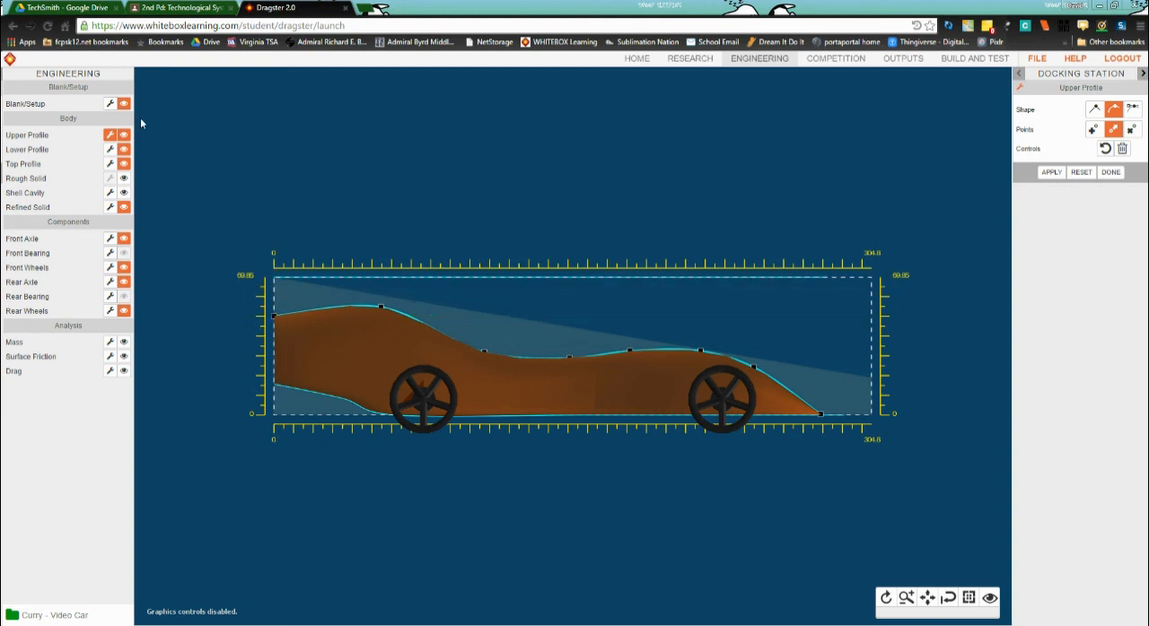
mouse_move(171, 259)
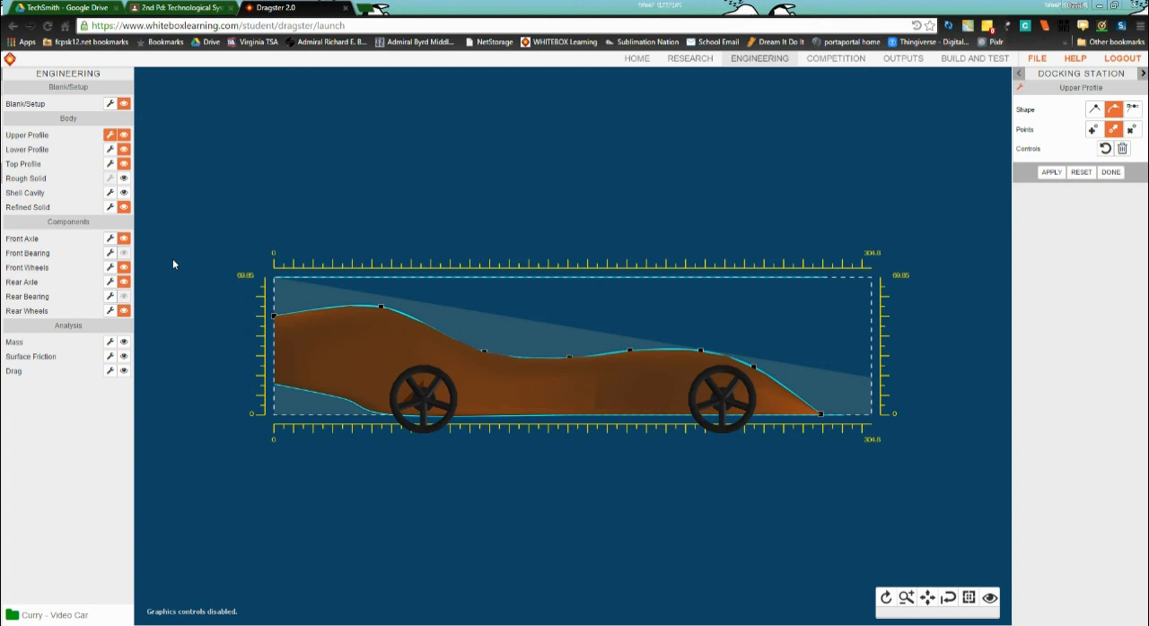
mouse_move(1095, 222)
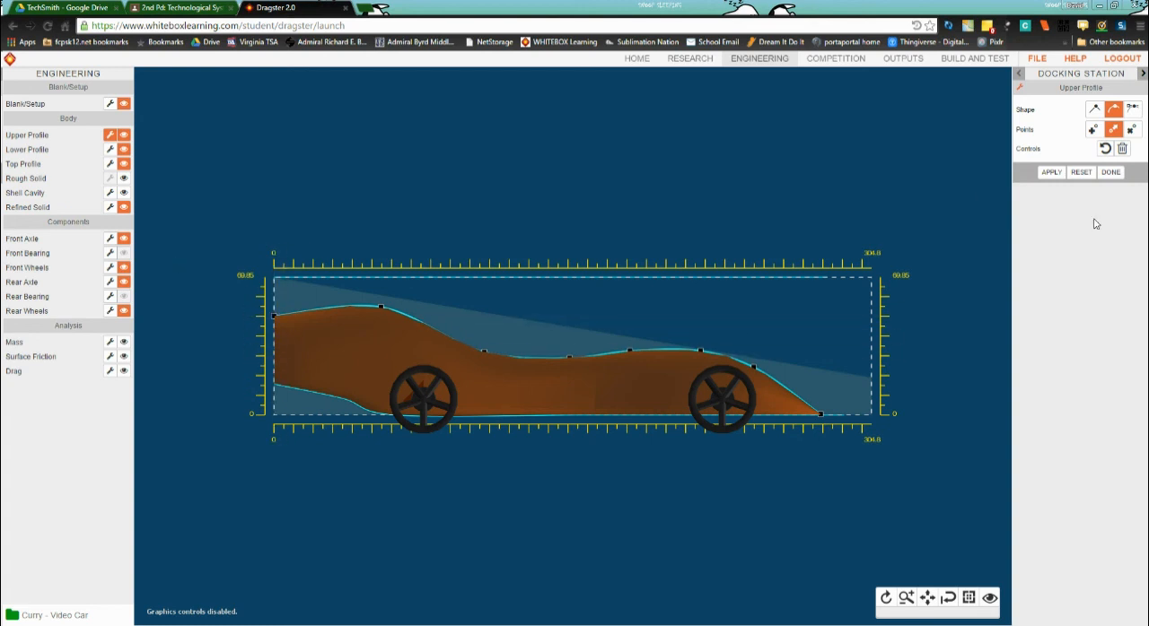
Finish the profile edit with Done and show the Design Specifications (HTML) report
click(1109, 173)
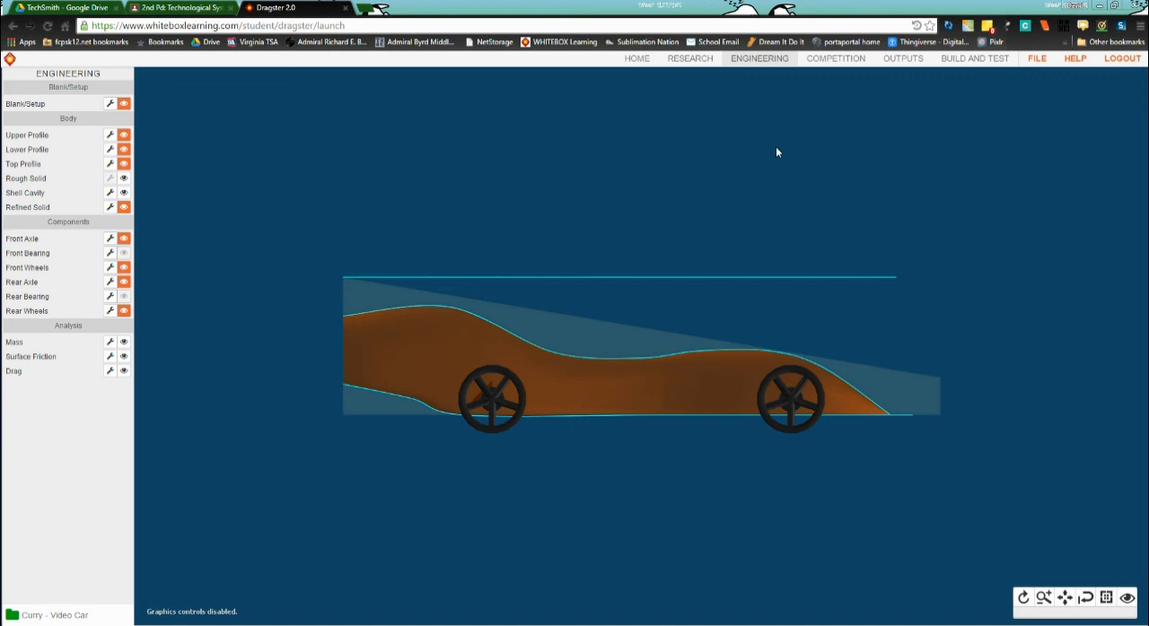
click(901, 57)
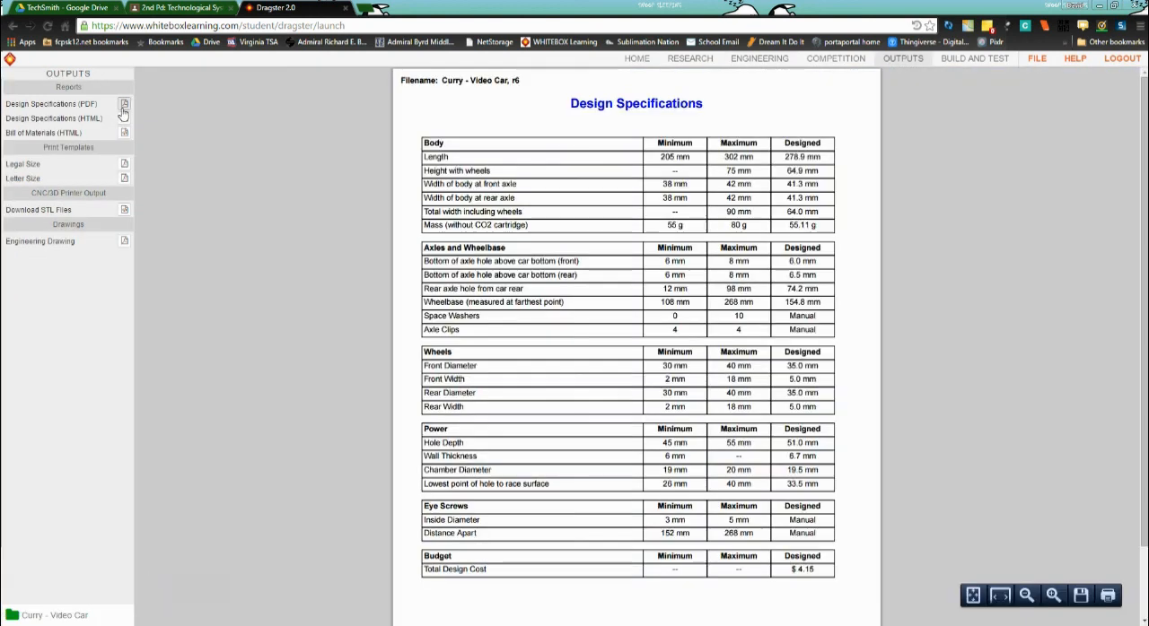
mouse_move(617, 459)
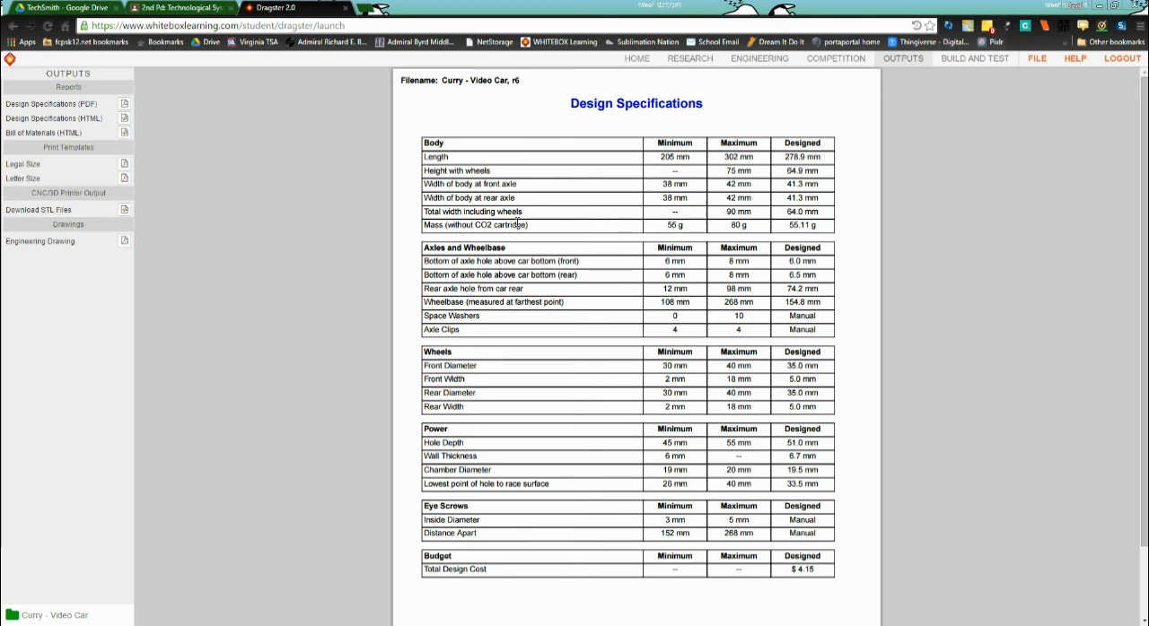
mouse_move(764, 242)
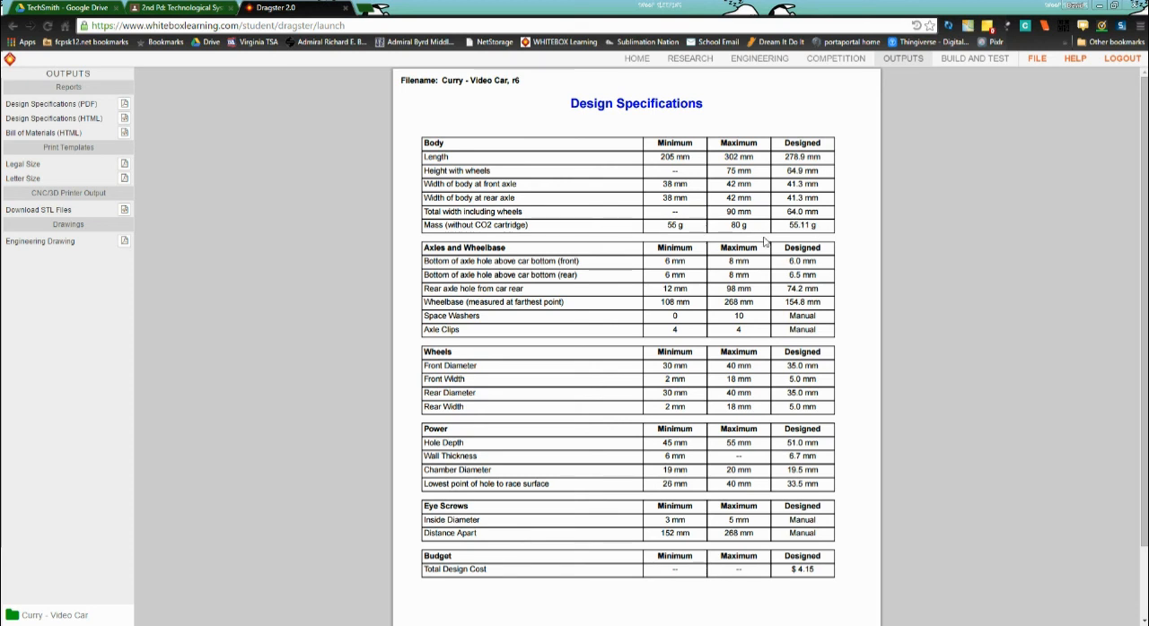